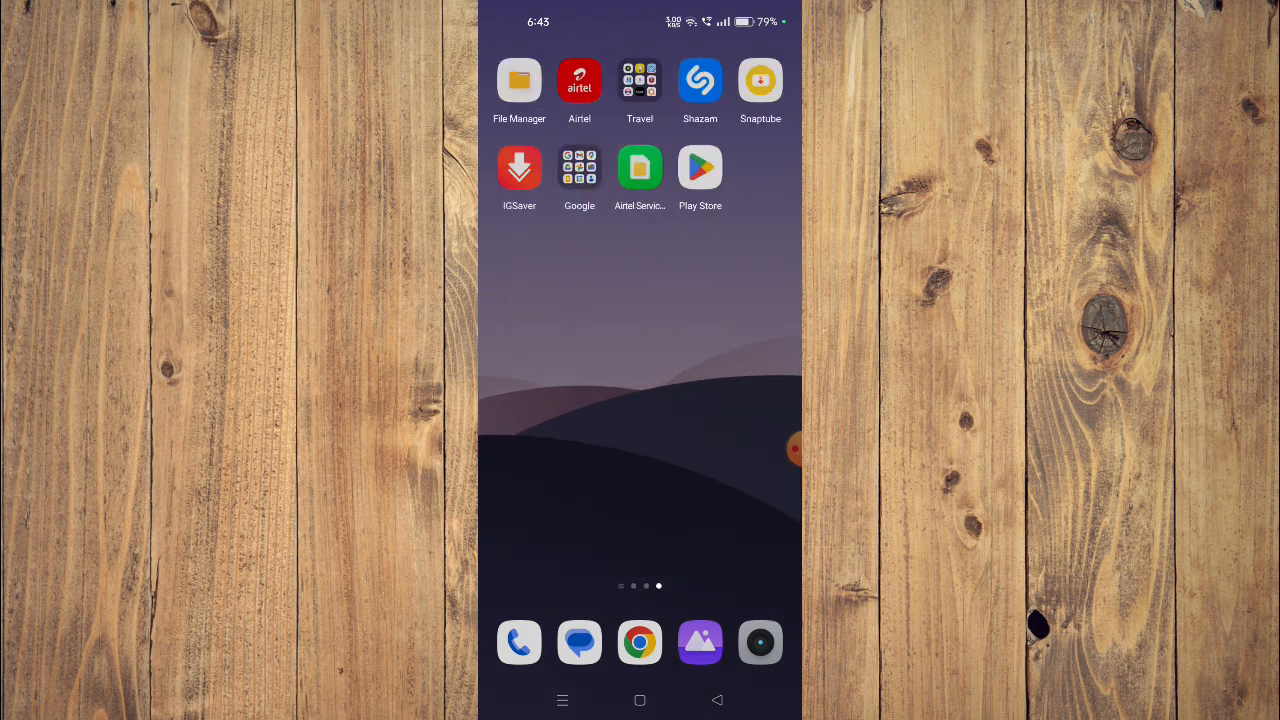
Launch the Google Play Store from the home screen.
click(700, 167)
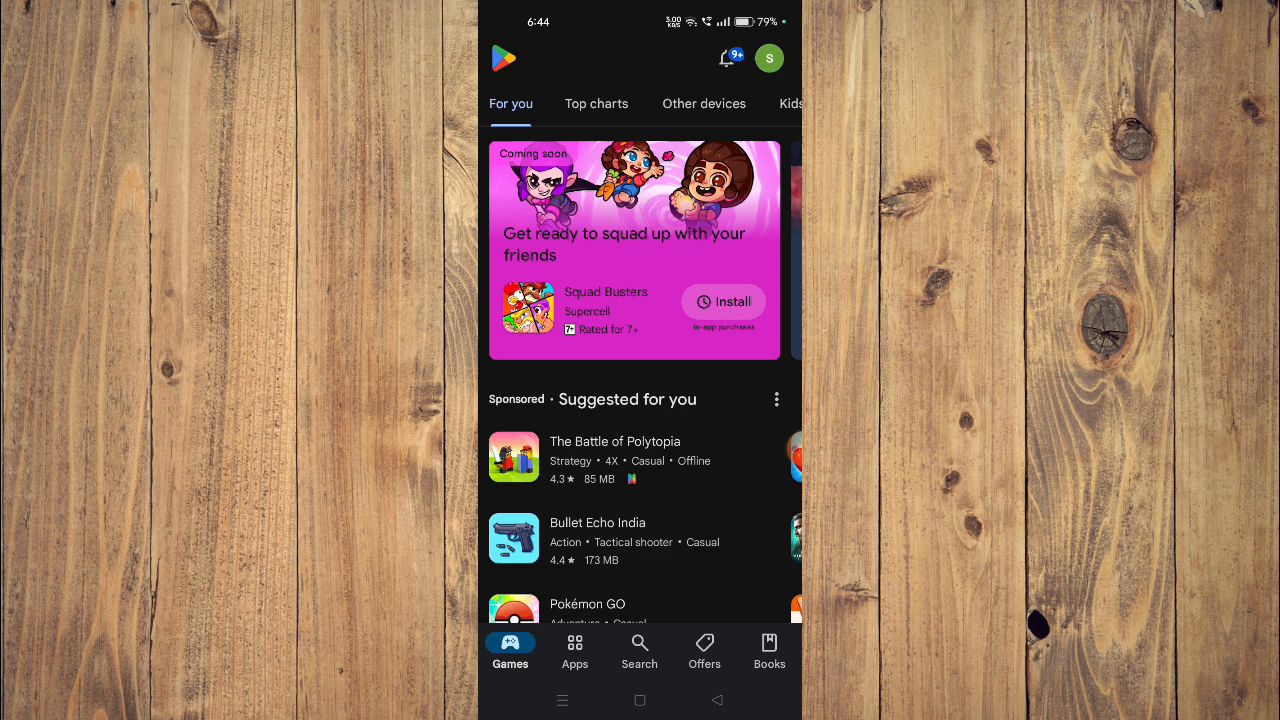
Search 'dairy bar', open DairyBar (₹170.00), and scroll to About this app.
click(639, 652)
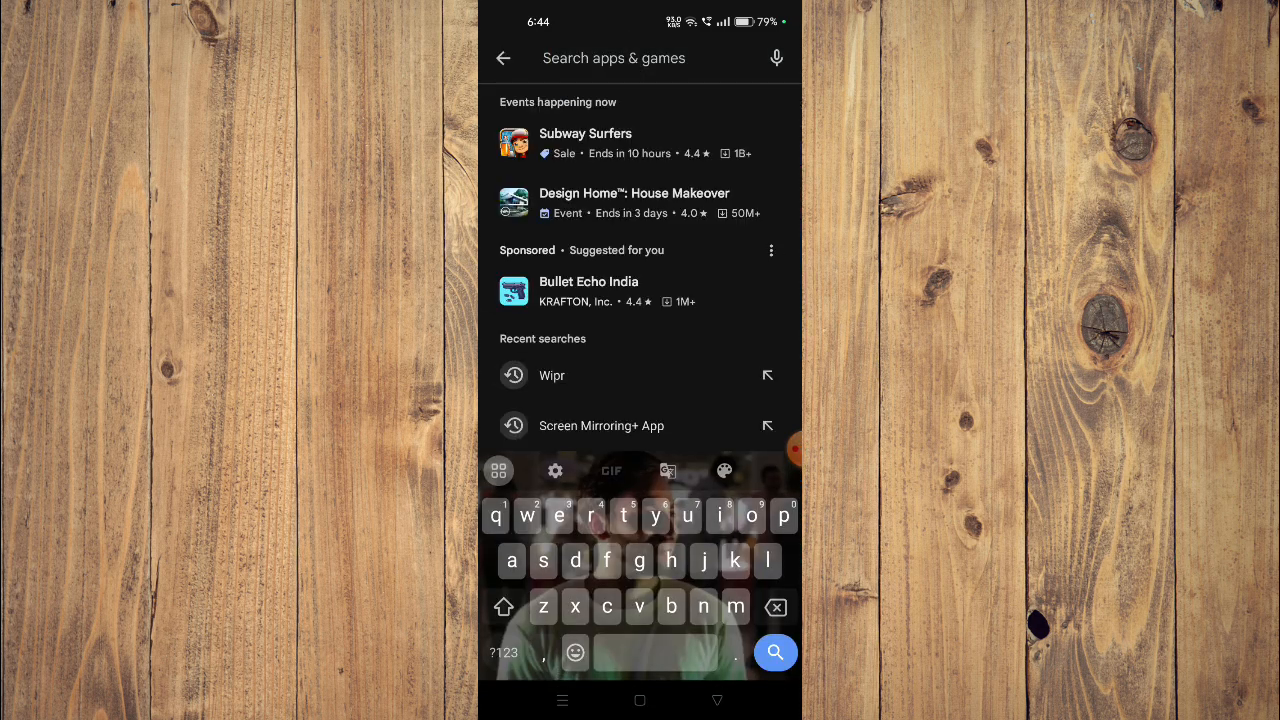
text(dairy bar)
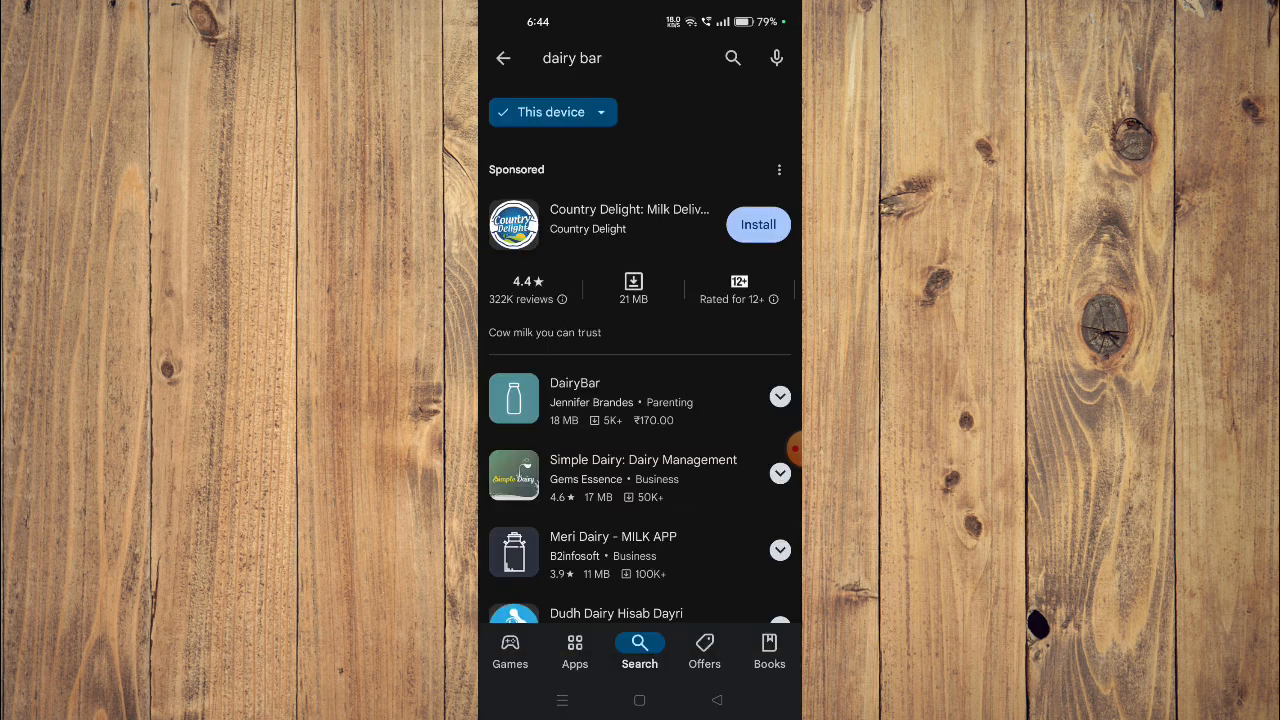
click(575, 400)
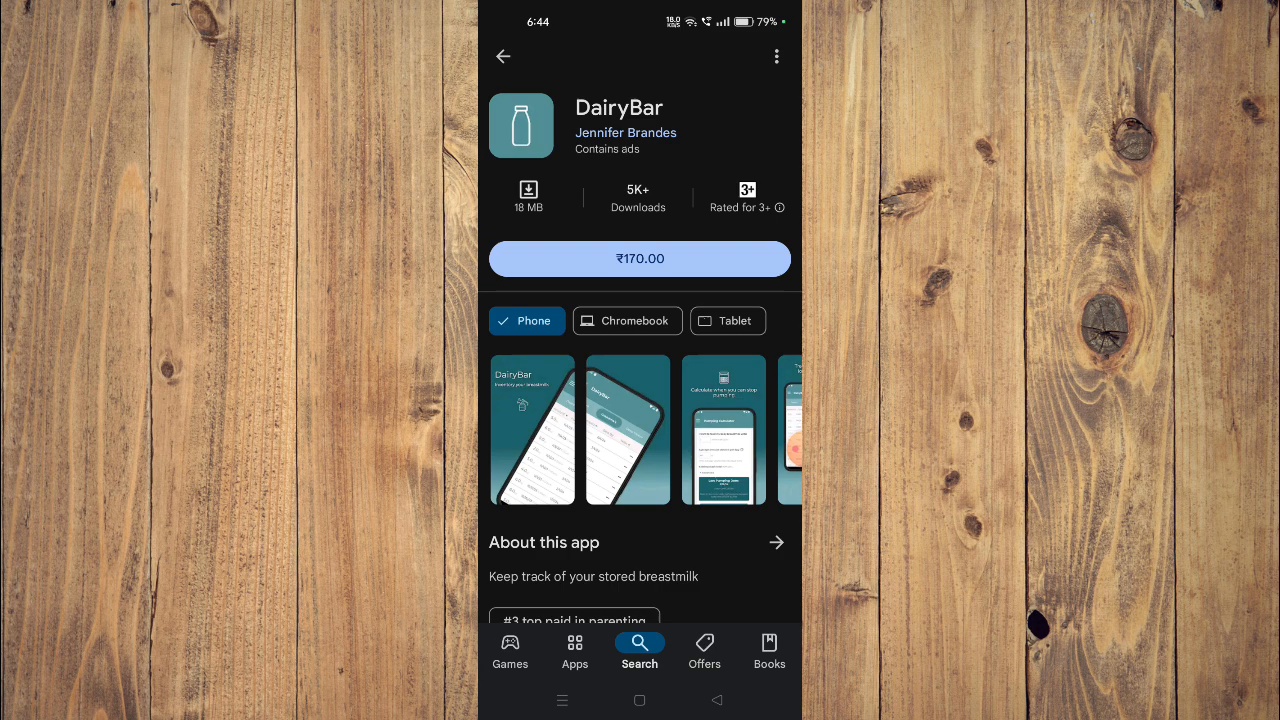
scroll(down, 3)
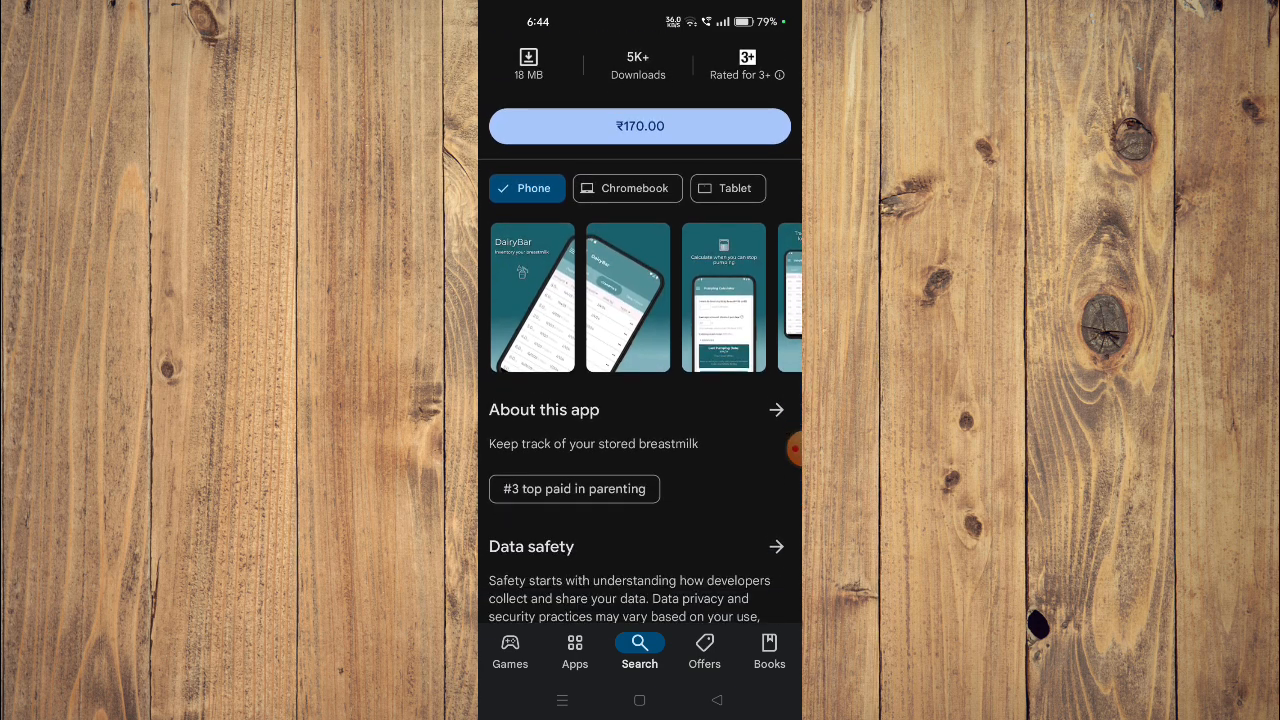